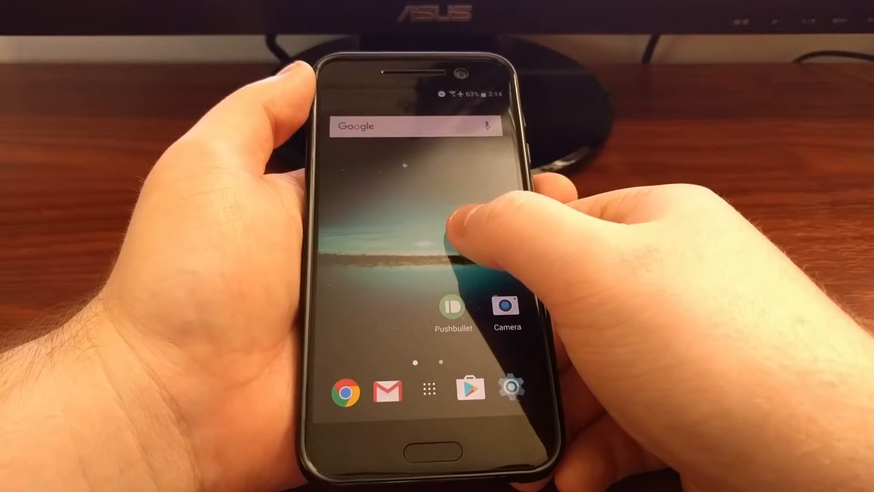
Step: Open HTC Themes to the From HTC catalogue and scroll through classic and freestyle themes
click(415, 234)
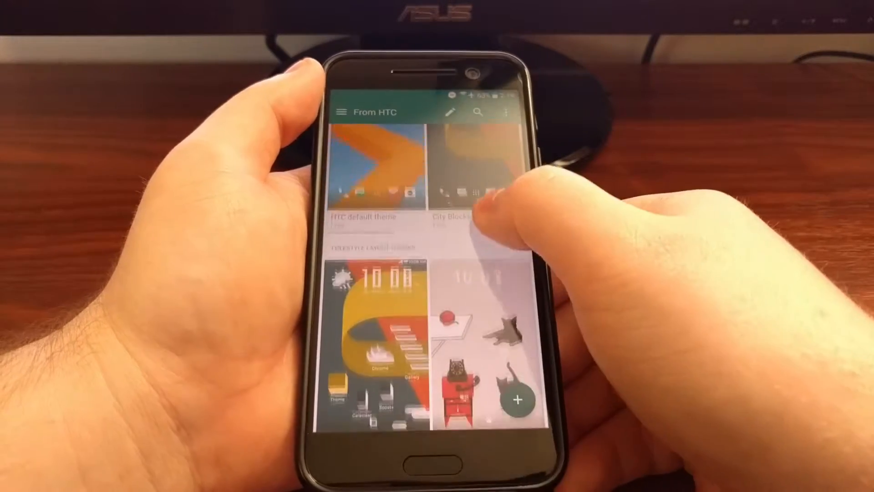
scroll(down, 3)
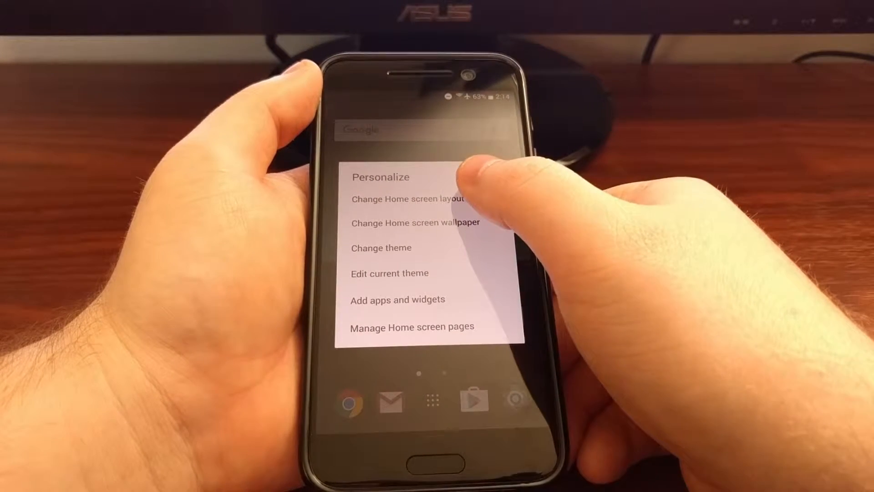
Step: Choose Change theme and scroll the freestyle layout themes down to Evening Family Room
click(406, 199)
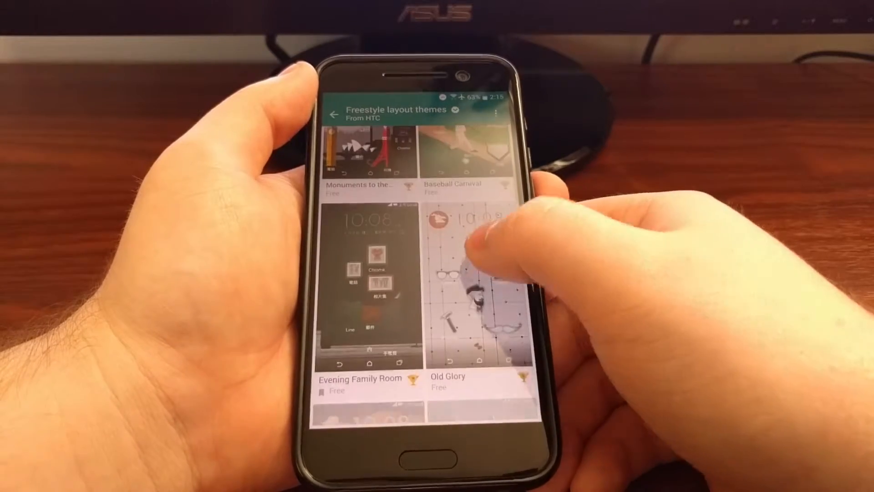
scroll(down, 3)
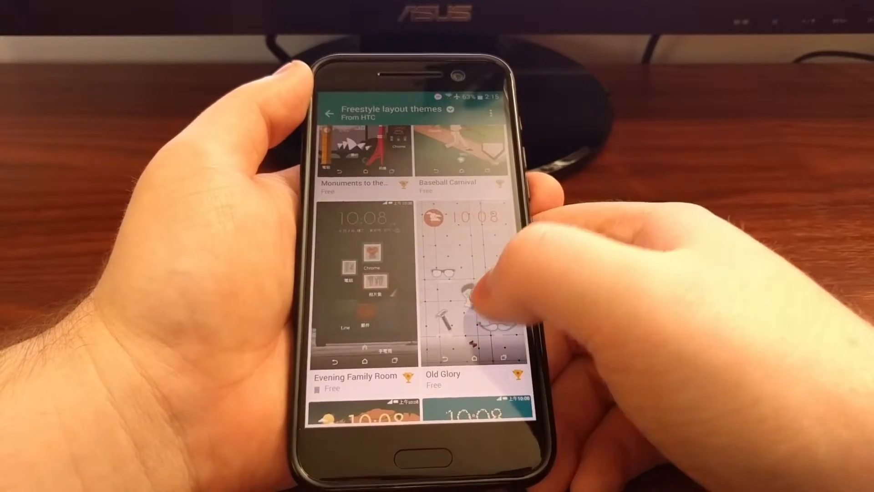
scroll(down, 3)
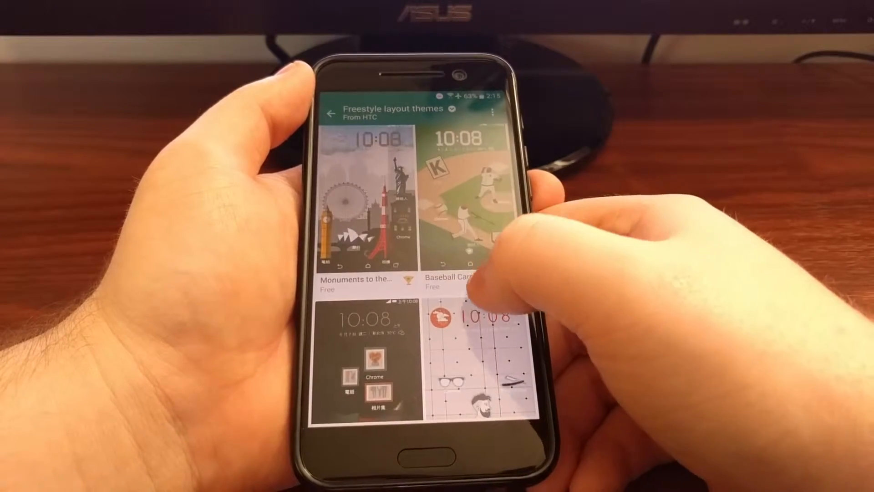
scroll(down, 3)
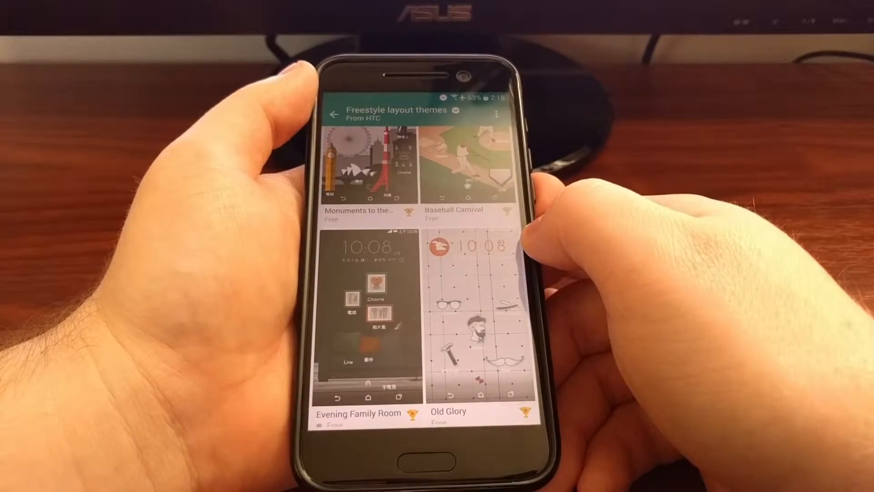
scroll(down, 3)
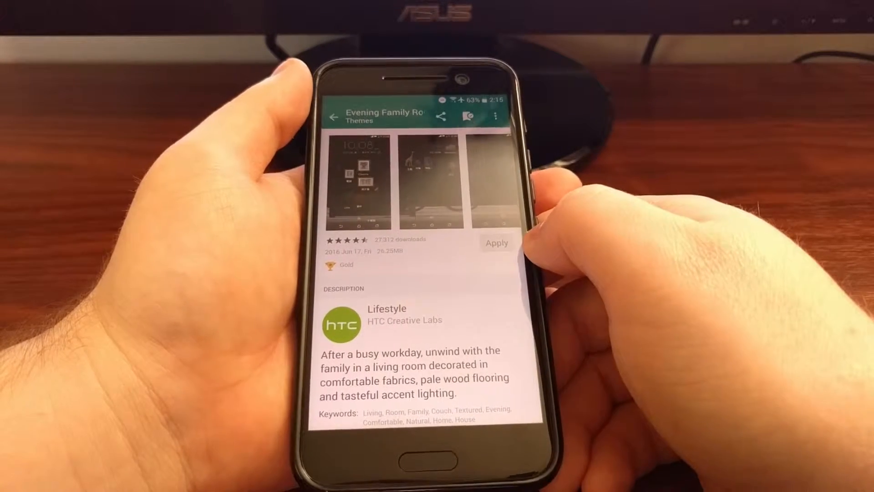
Step: Apply Evening Family Room, setting the Sounds checkbox in Theme options before confirming
click(495, 243)
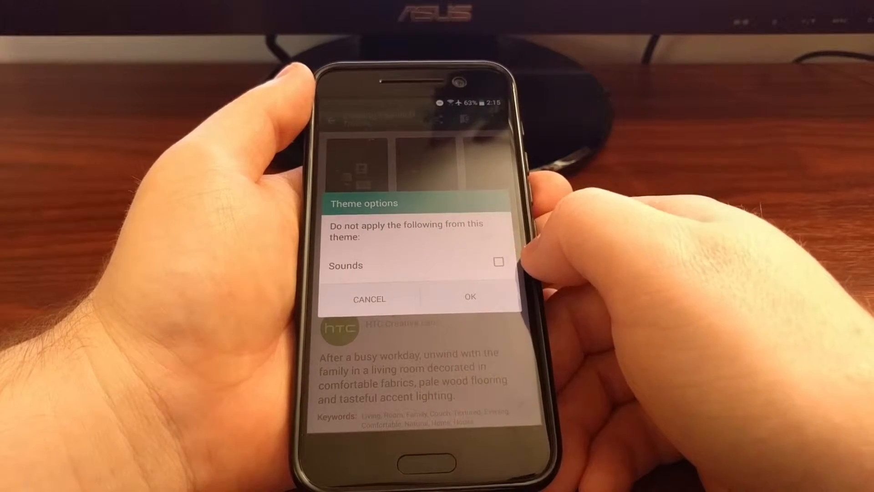
click(498, 262)
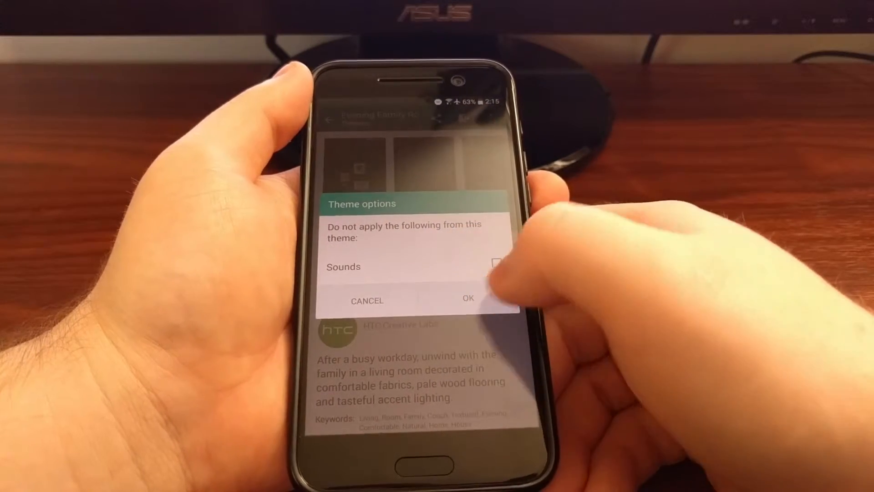
click(468, 300)
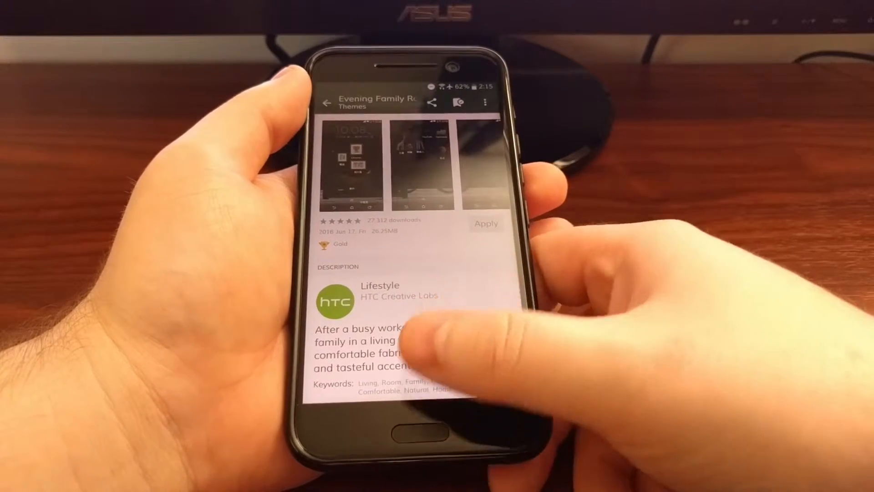
click(485, 223)
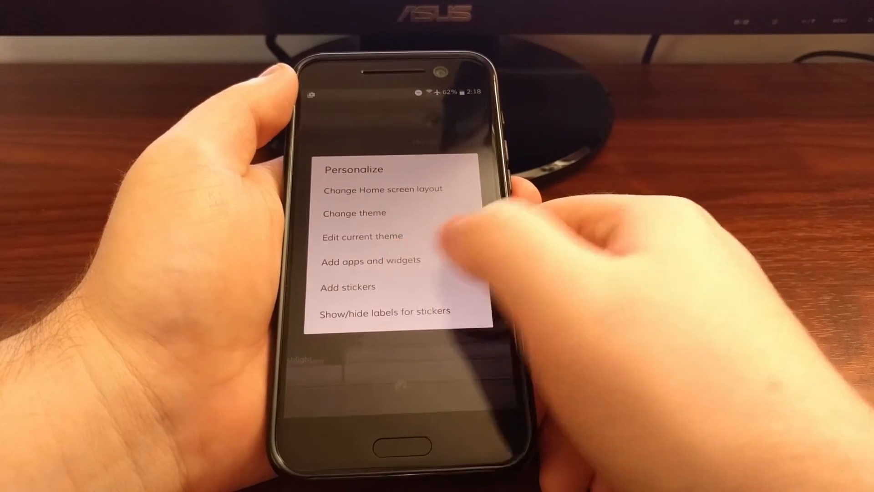
Step: Choose Add stickers and place a sticker onto a home screen page
click(347, 286)
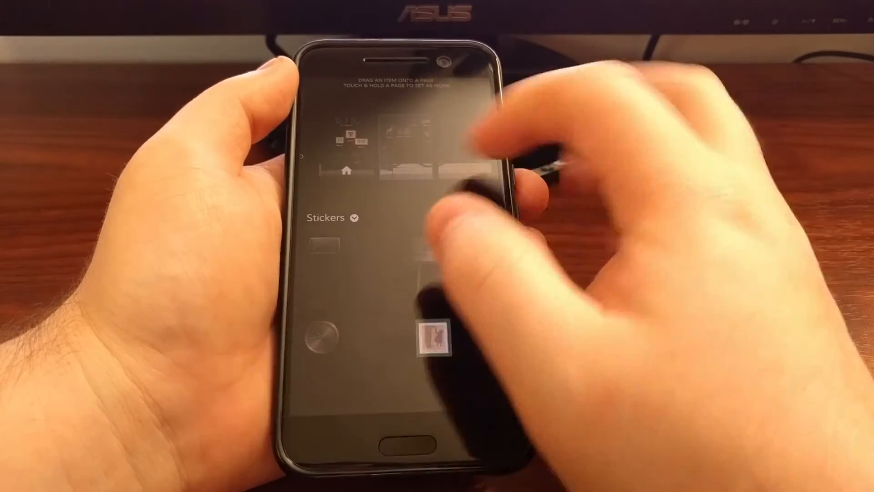
click(334, 218)
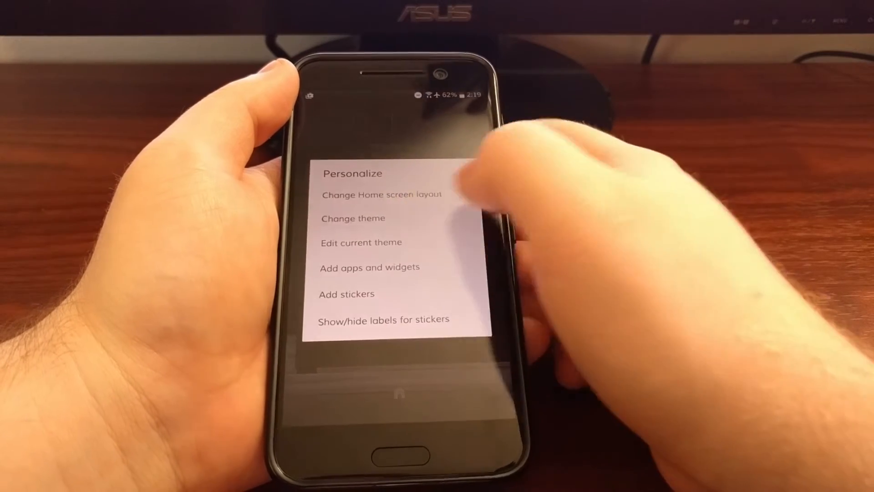
Step: Open More on Freestyle layout themes and scroll past Pixel, Alfafa, Pattern #008 and Journey
click(353, 218)
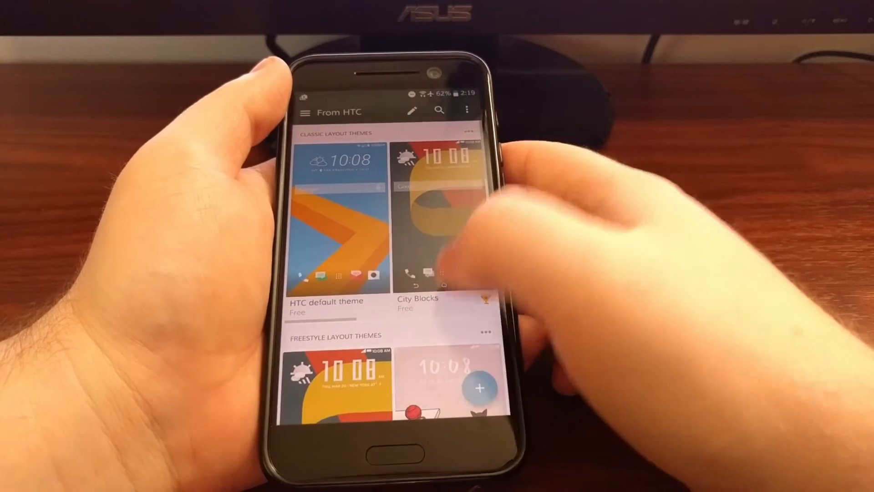
click(483, 332)
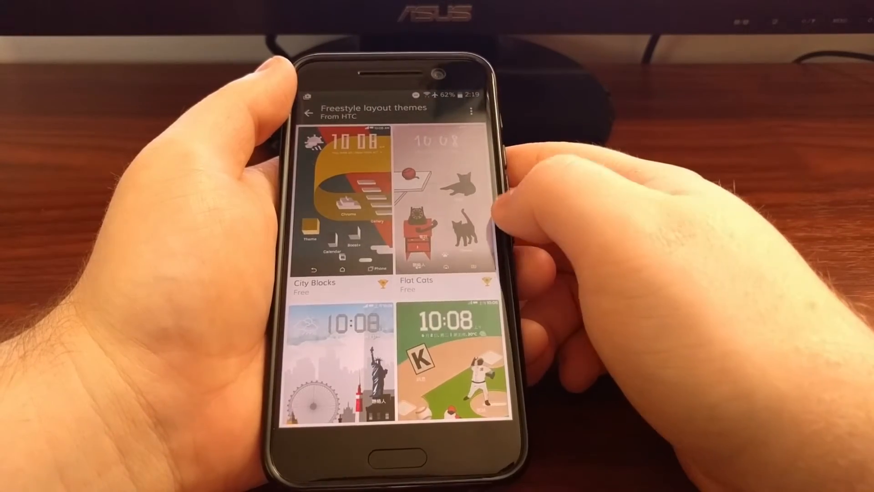
scroll(down, 3)
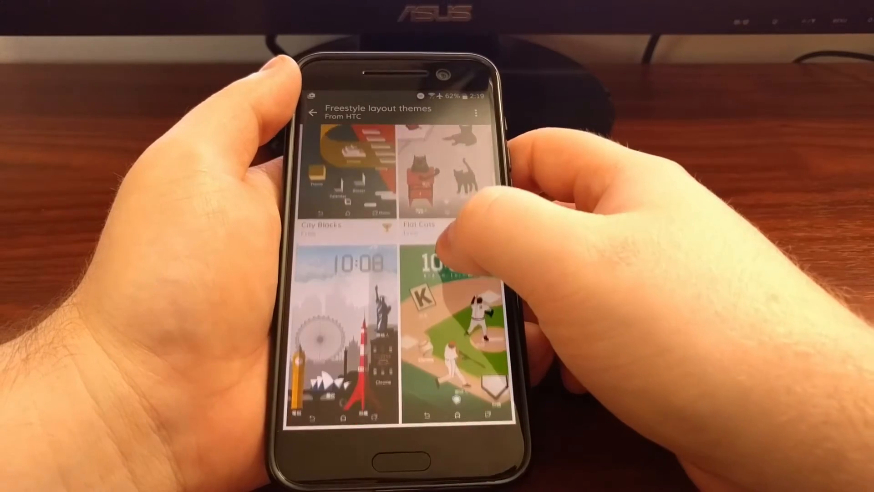
scroll(down, 3)
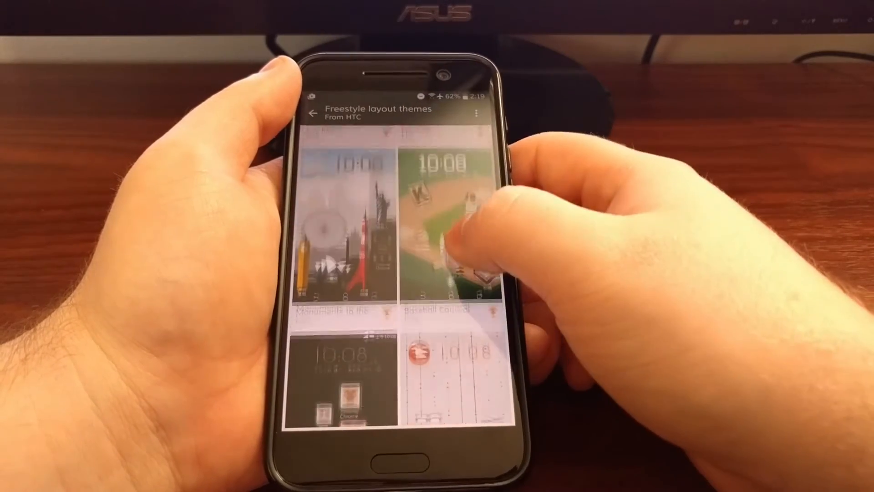
scroll(down, 3)
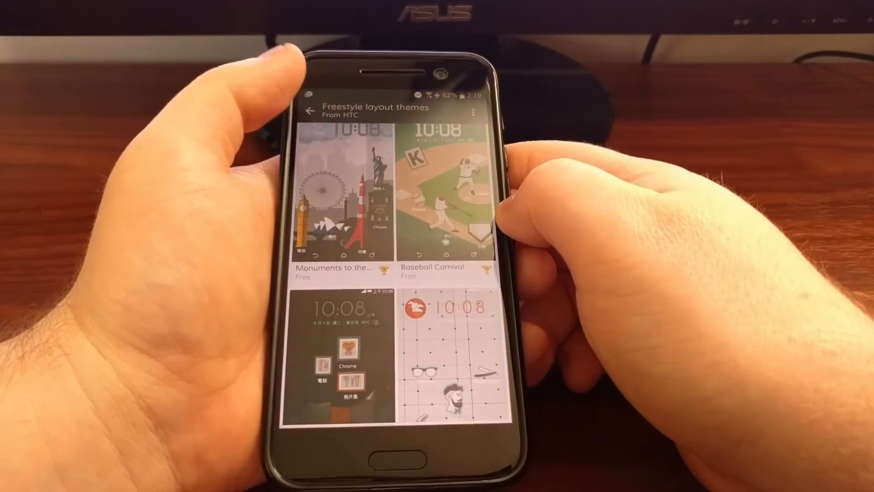
scroll(down, 3)
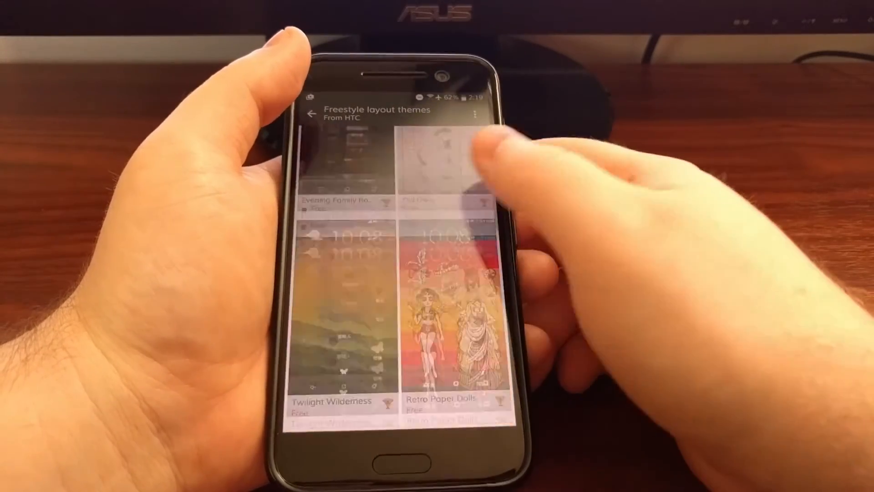
scroll(down, 3)
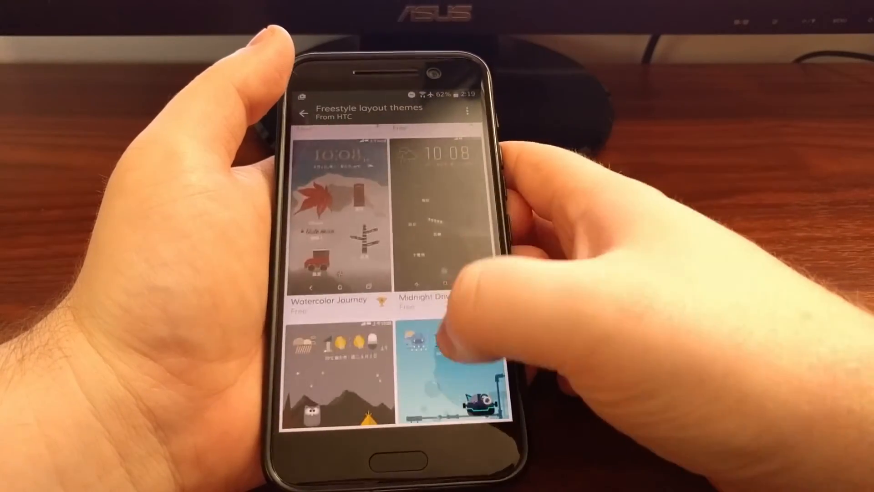
scroll(down, 3)
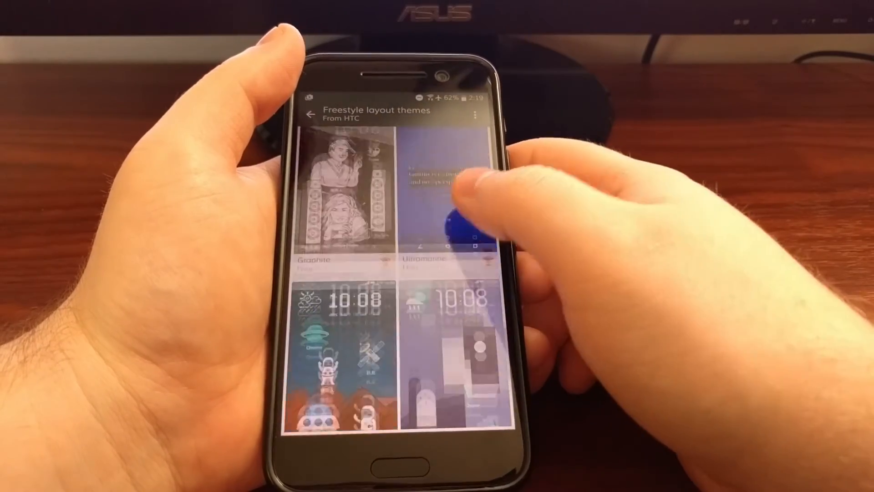
scroll(down, 3)
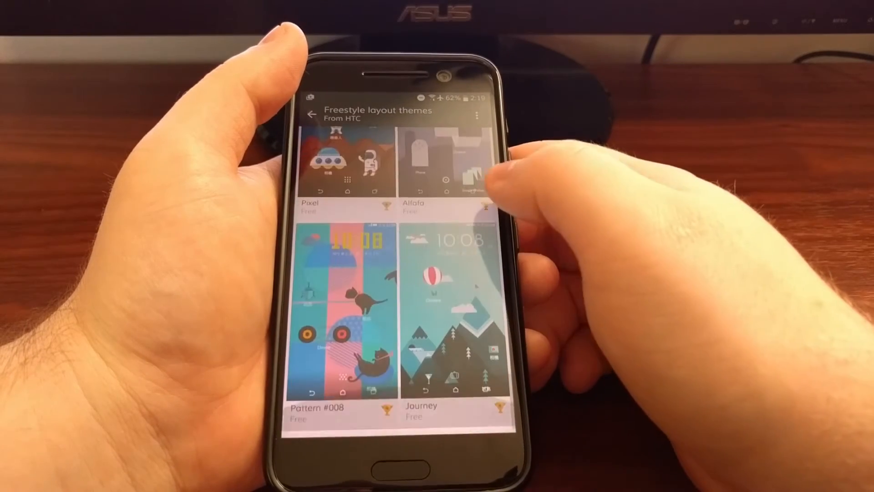